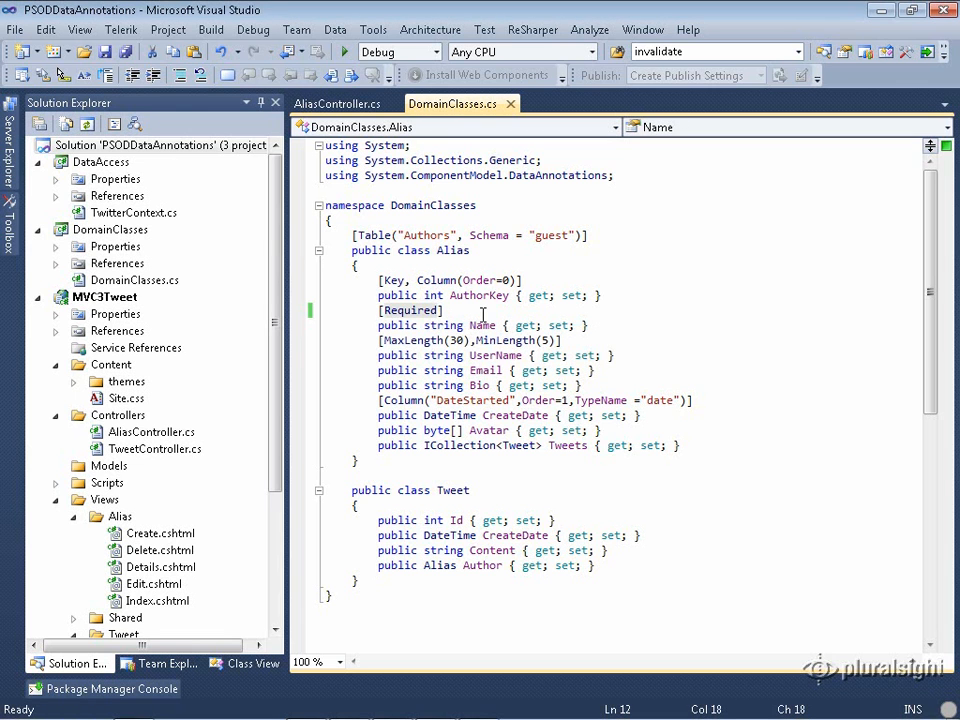
Annotate the Alias Name property with [Required, ConcurrencyCheck] in DomainClasses.cs.
{"action": "type", "text": ","}
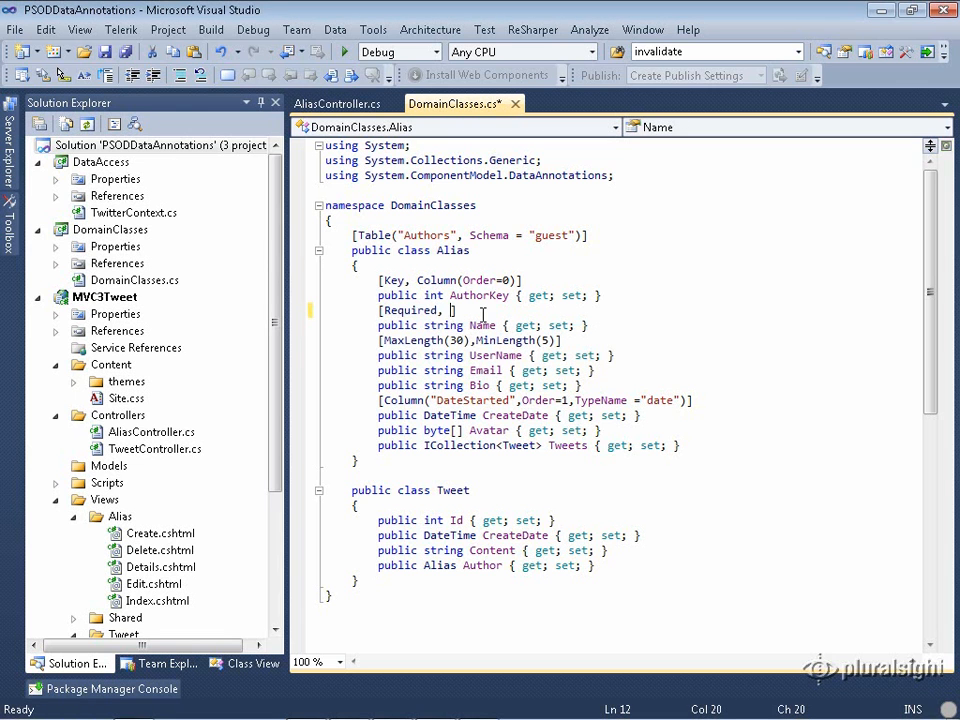
{"action": "type", "text": "ConcurrencyCheck"}
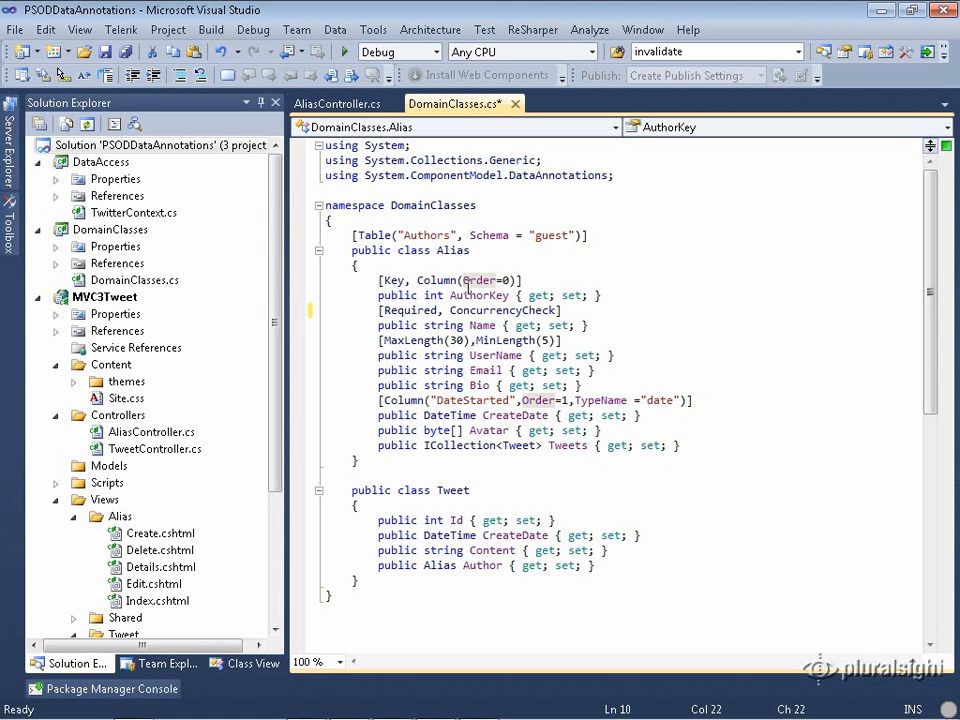
{"action": "mouse_move", "coordinate": [84, 76]}
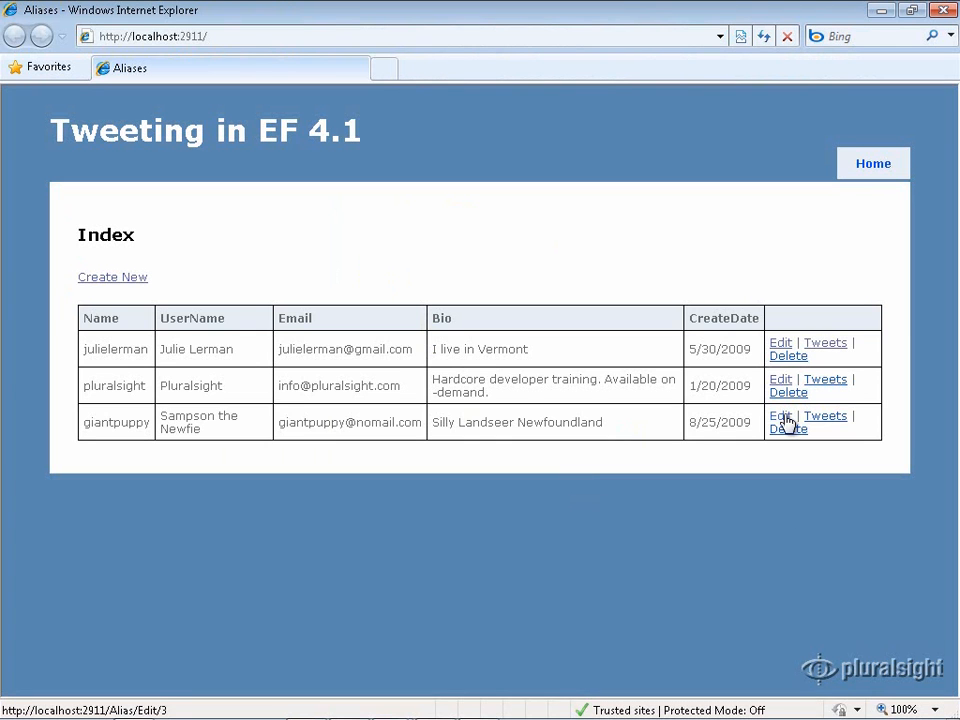
Edit the giantpuppy alias, append 'who lives in Vermont' to its Bio, and save.
{"action": "left_click", "coordinate": [780, 416]}
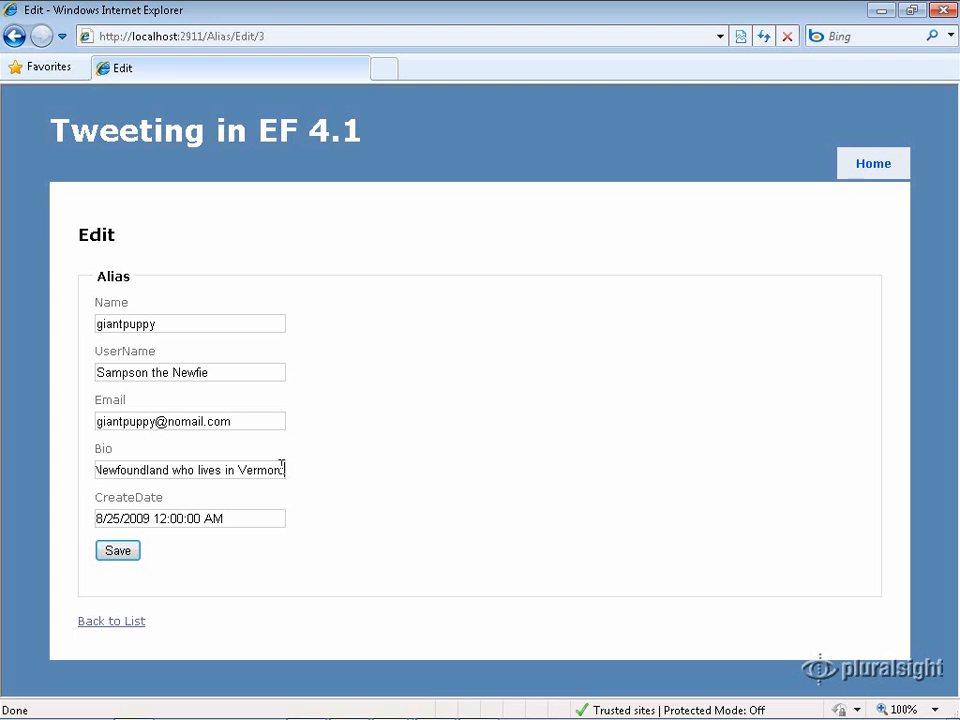
{"action": "left_click", "coordinate": [116, 550]}
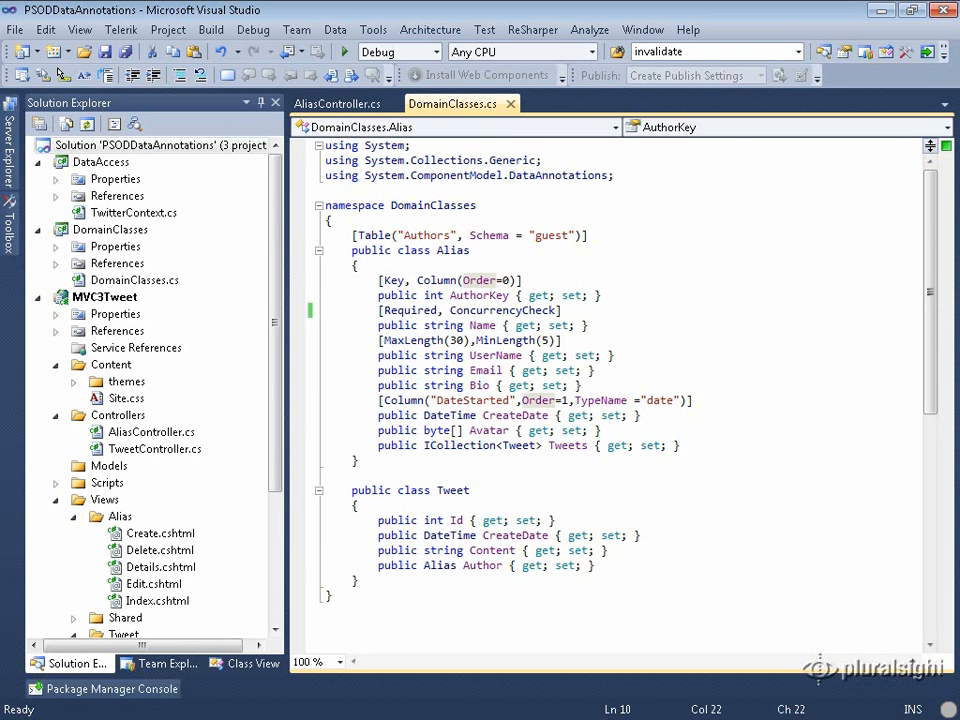
Drop ConcurrencyCheck from Name and add a [Timestamp] byte[] RowVersion property via the prop snippet.
{"action": "double_click", "coordinate": [504, 310]}
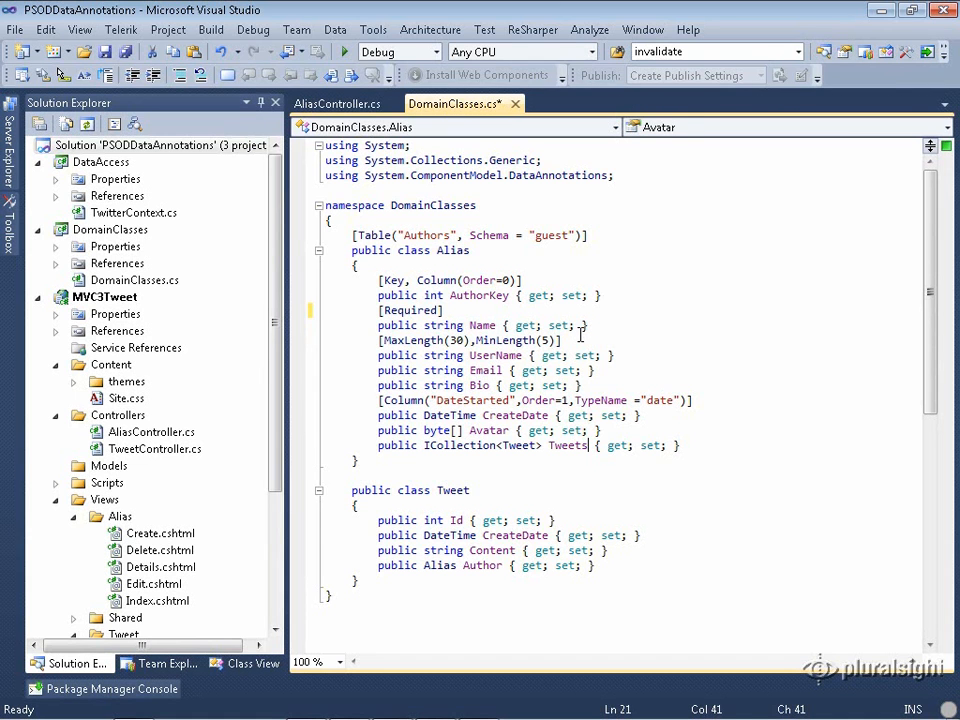
{"action": "type", "text": "prop"}
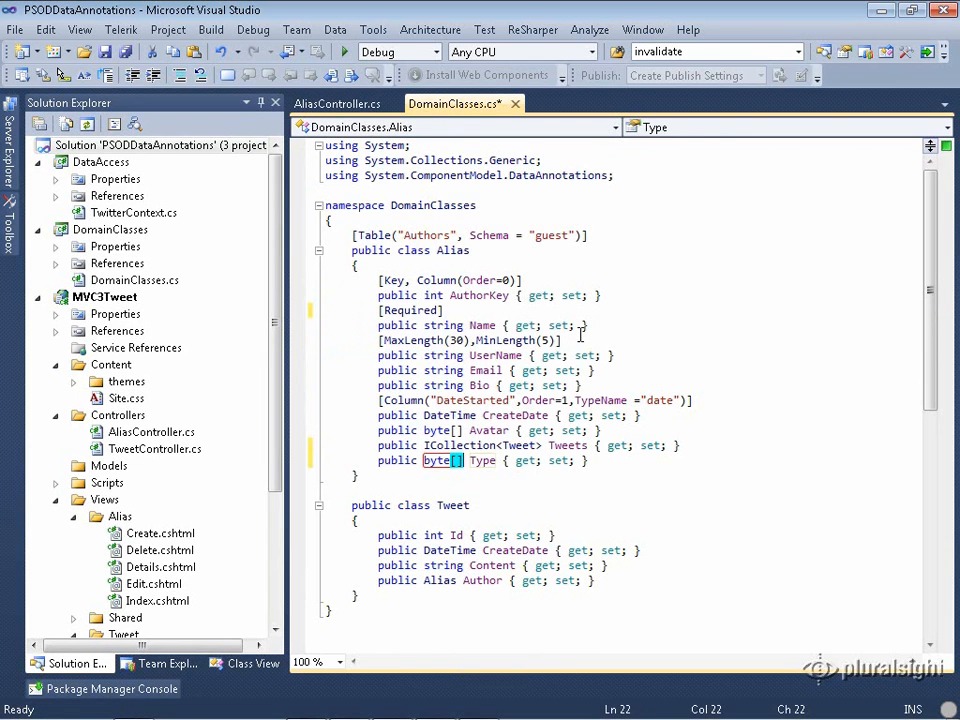
{"action": "type", "text": "Rowv"}
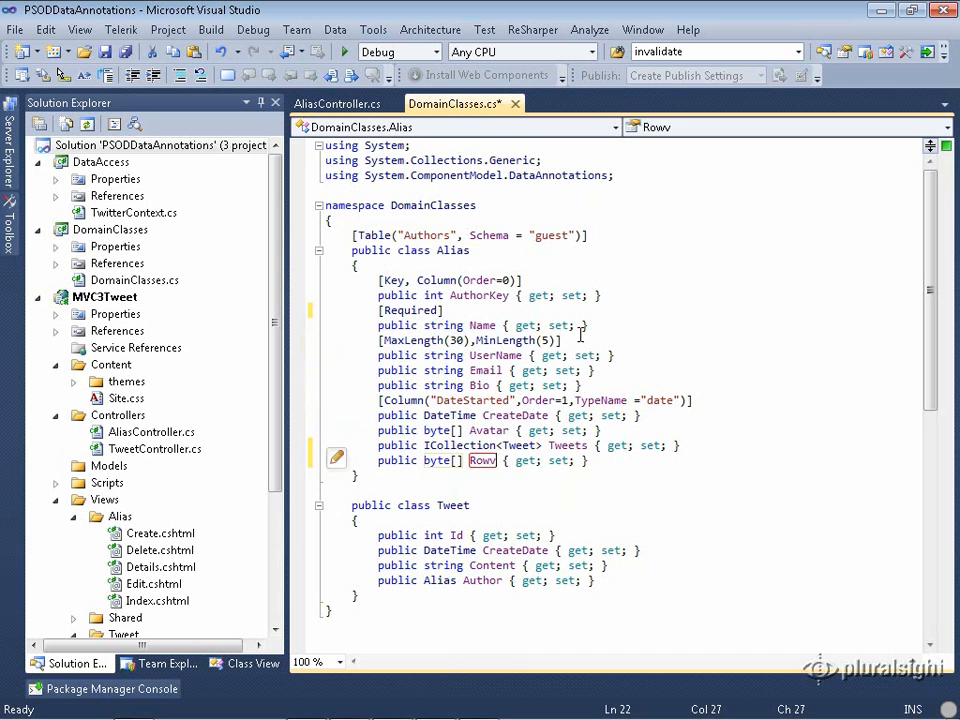
{"action": "type", "text": "Version"}
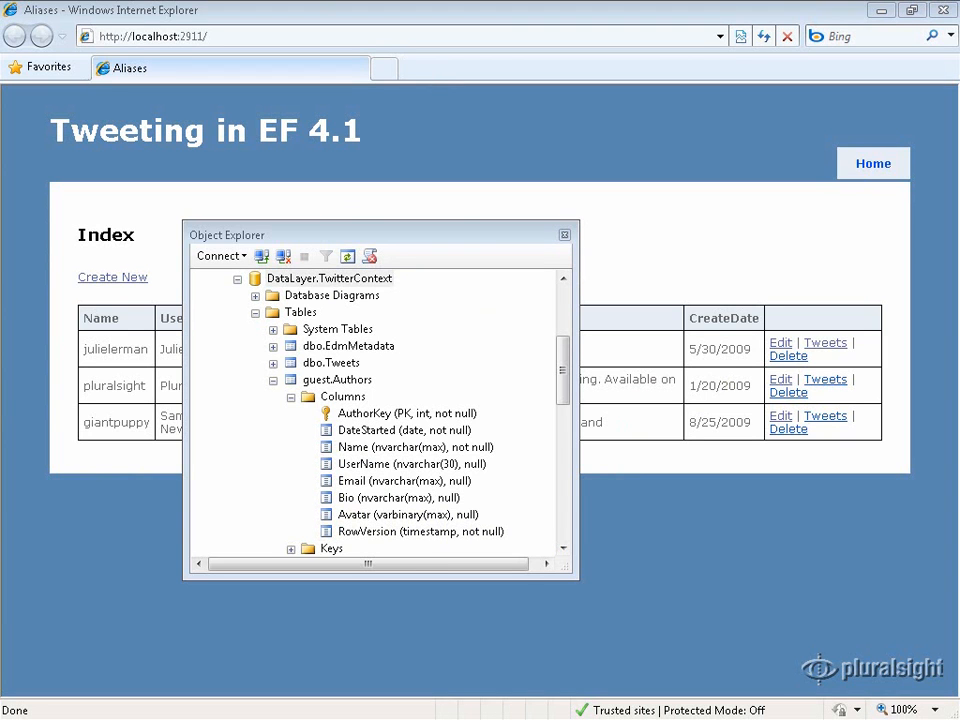
Expand guest.Authors columns in Object Explorer and single out RowVersion's timestamp type.
{"action": "double_click", "coordinate": [426, 532]}
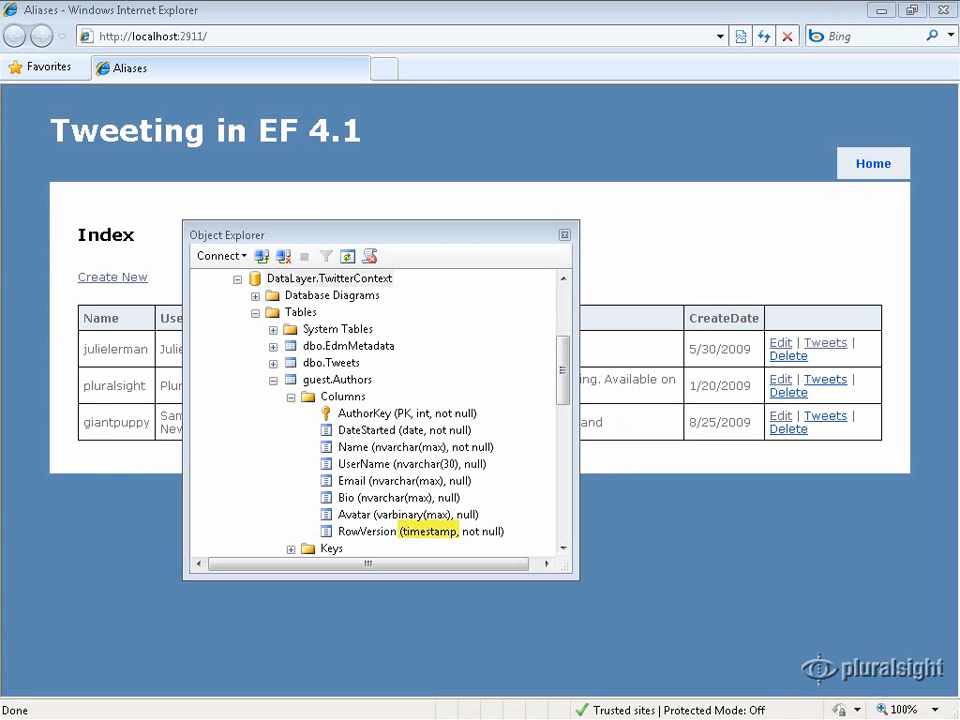